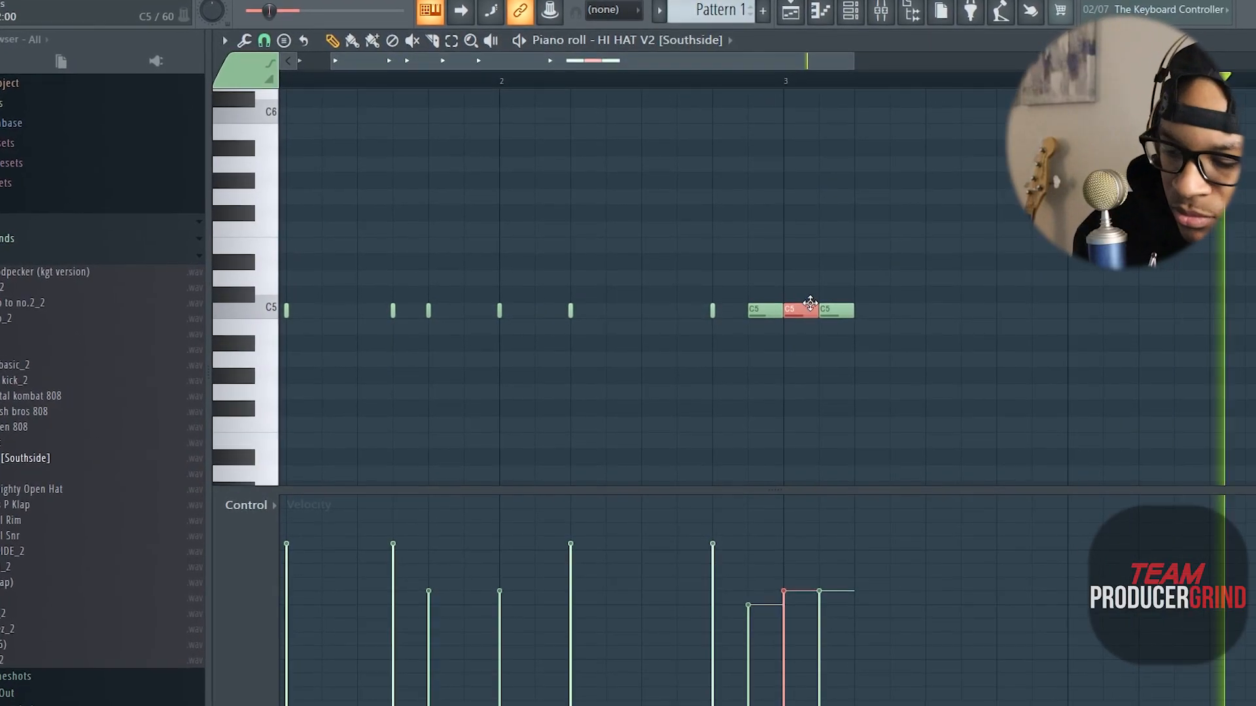
- Chop the final hi-hat note into a rapid roll of short notes with Alt+U
{"action": "key", "text": "alt+u"}
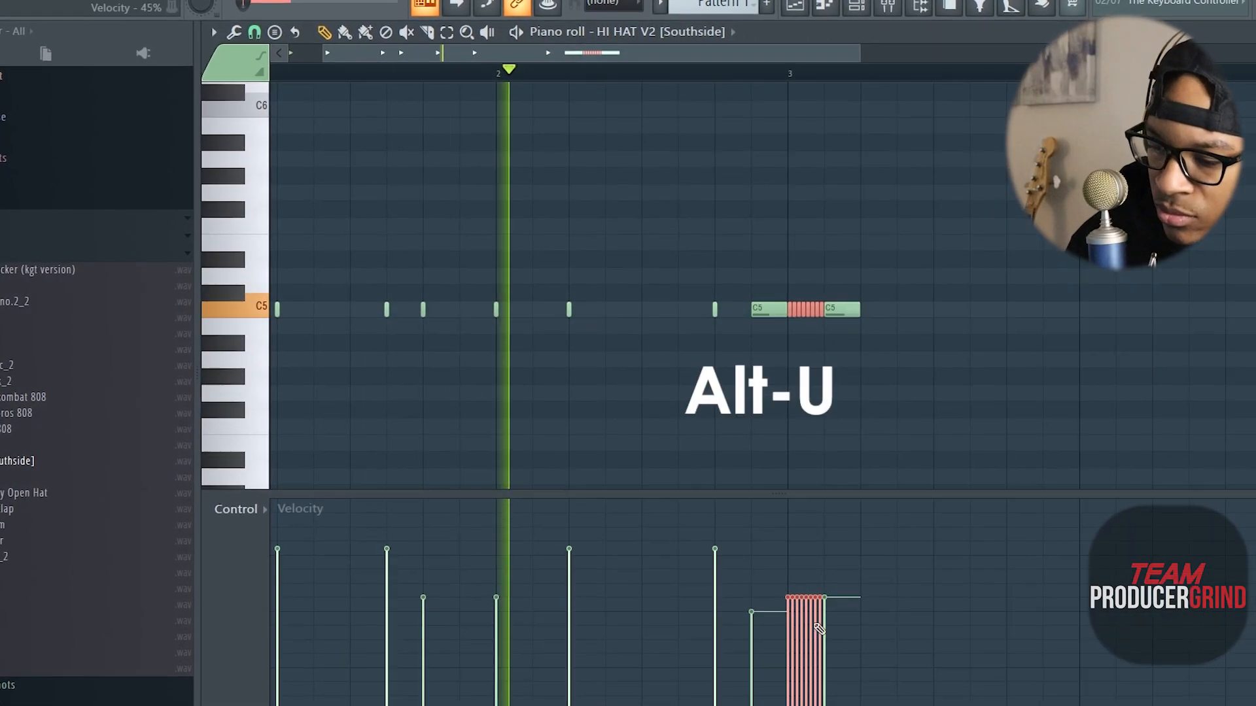
{"action": "key", "text": "alt+u"}
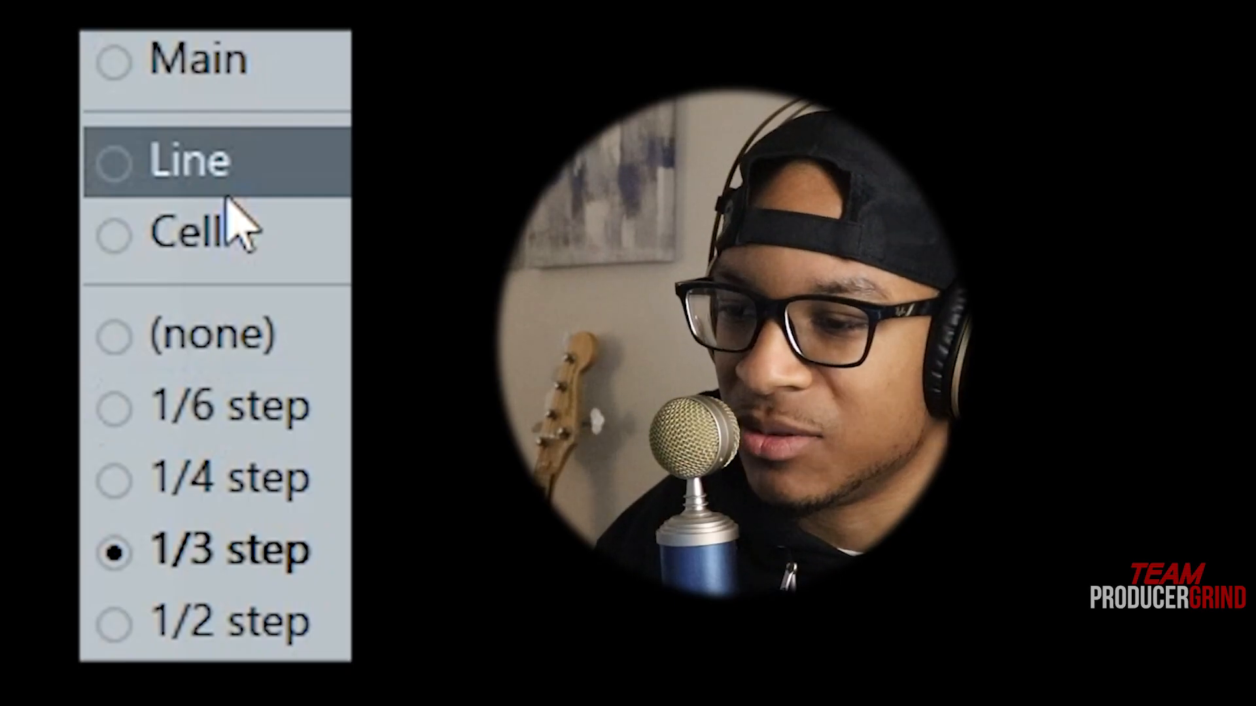
- Set the piano roll snap value for drawing the G4 and G#4 808 notes
{"action": "left_click", "coordinate": [189, 160]}
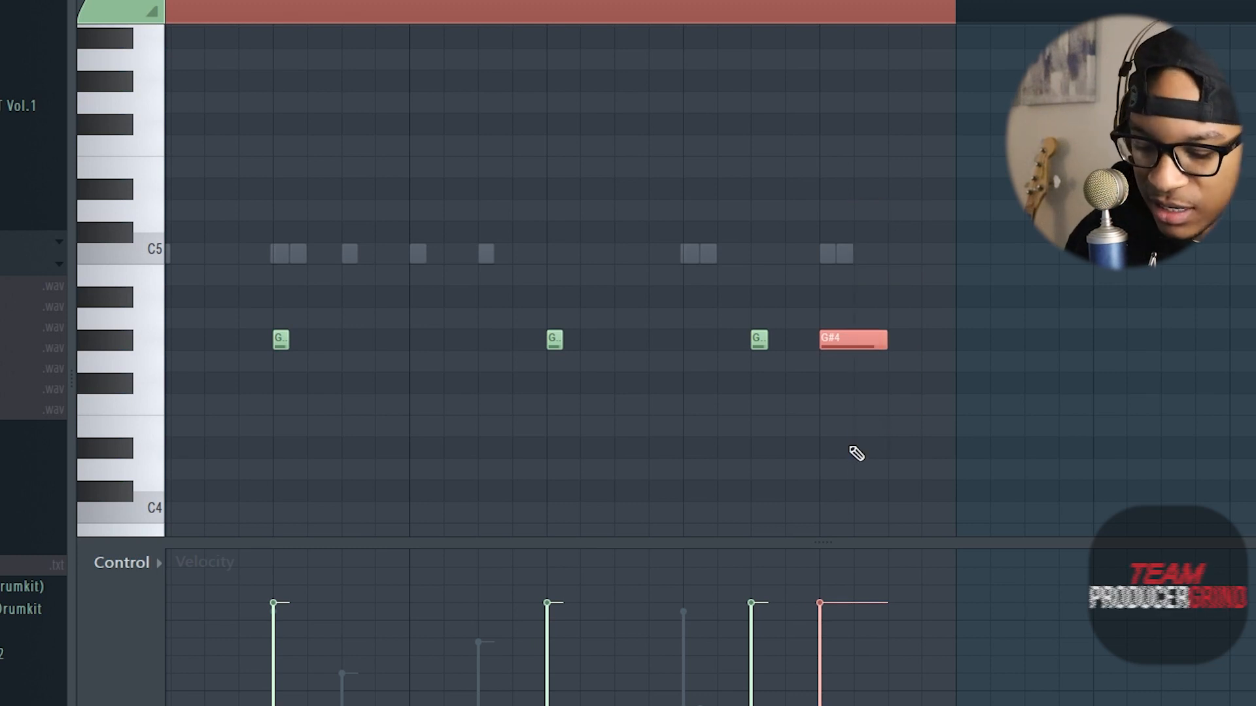
- Chop the long G#4 808 note into four short diddle notes and accept
{"action": "key", "text": "alt+u"}
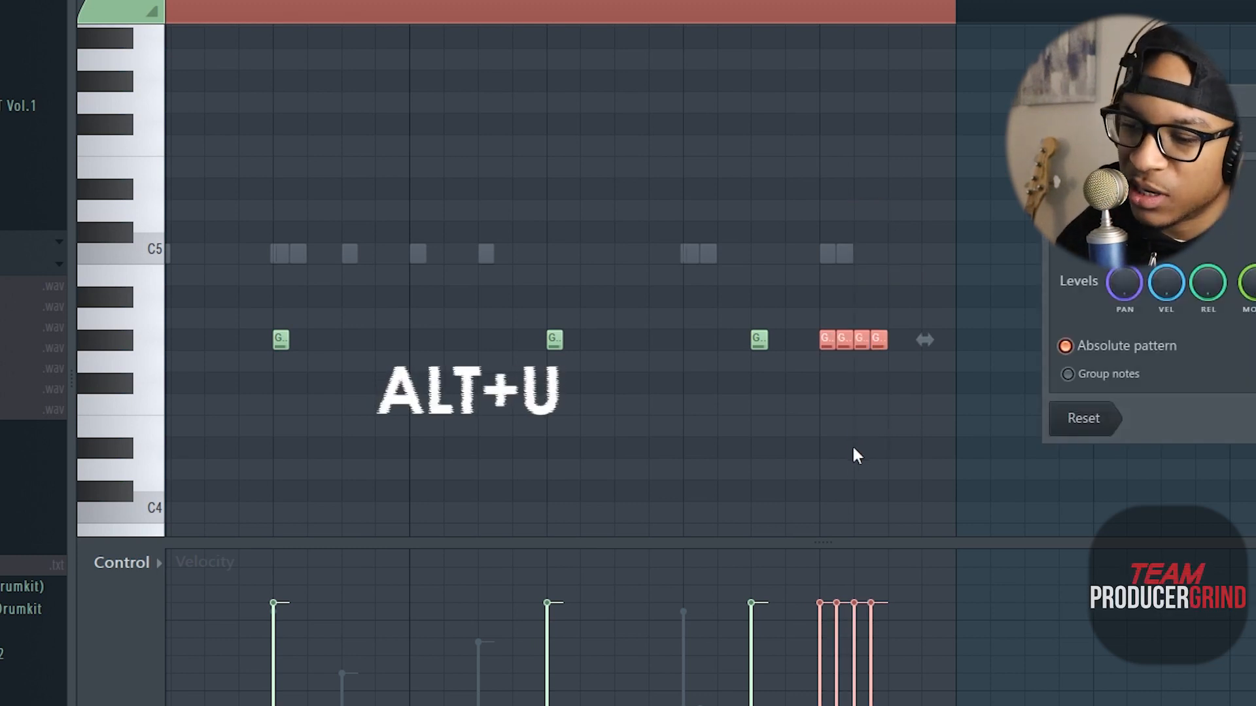
{"action": "key", "text": "alt+u"}
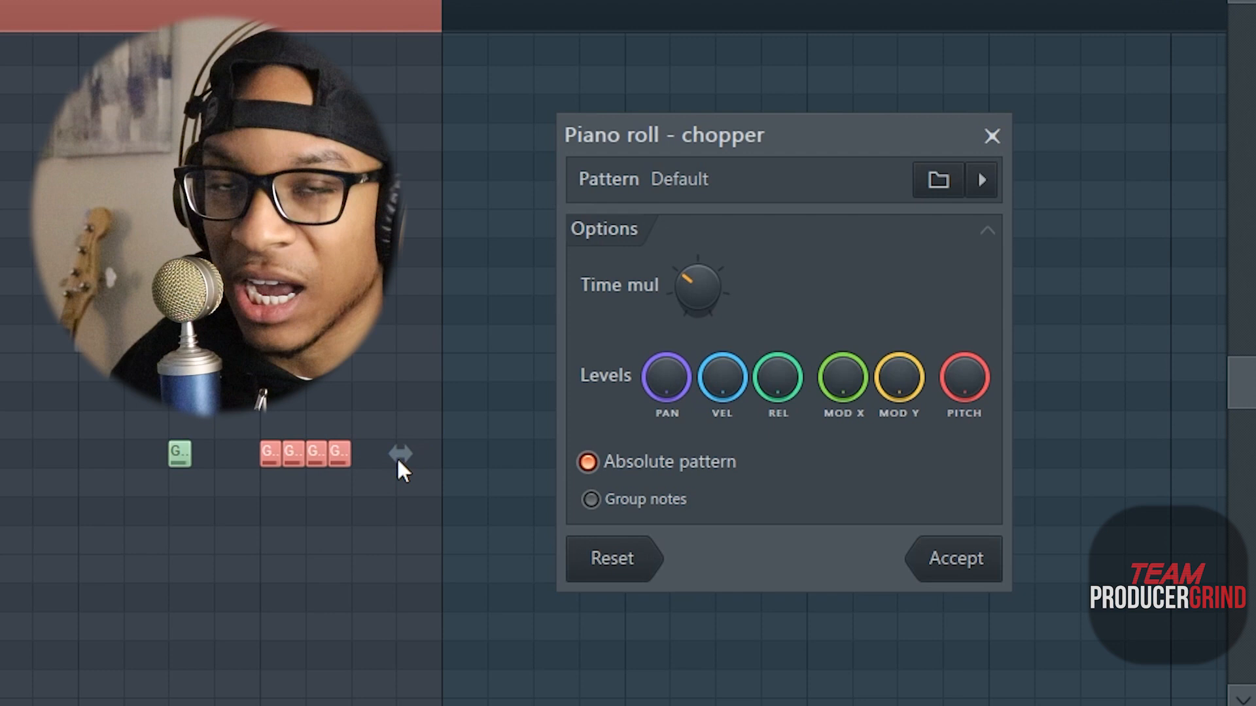
{"action": "left_click", "coordinate": [953, 558]}
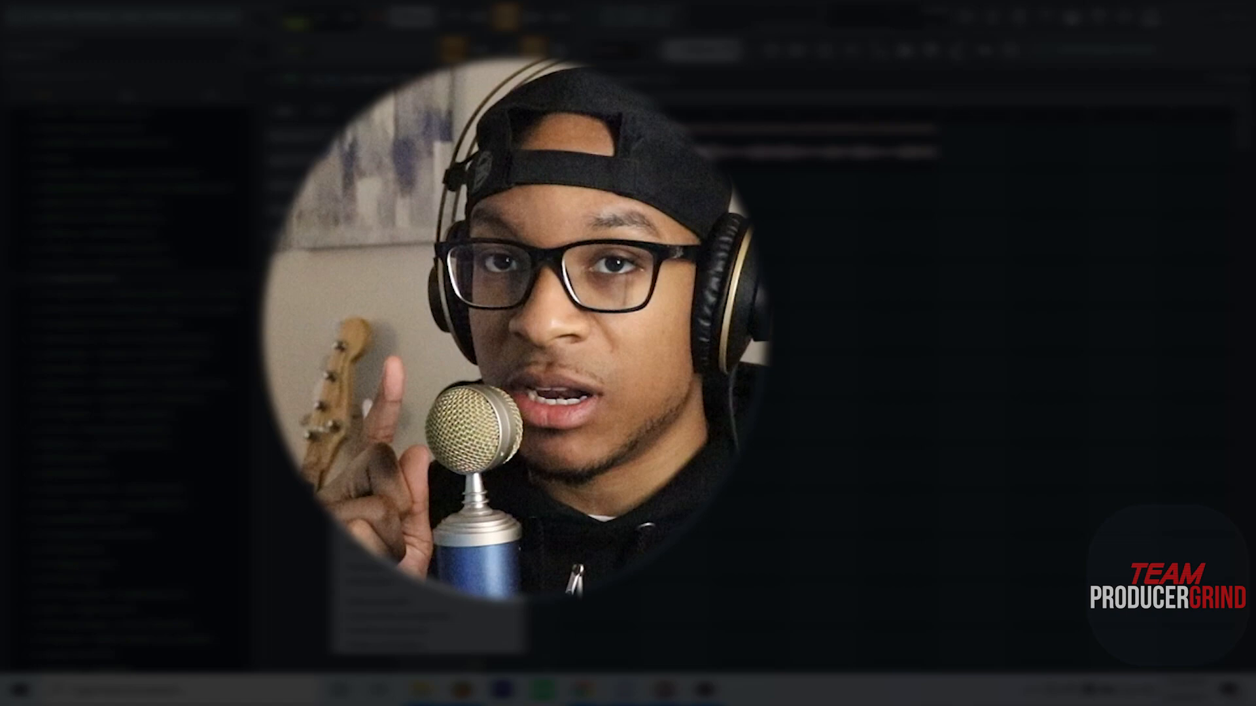
- Clone the dodo pattern from the Playlist pattern list
{"action": "right_click", "coordinate": [125, 35]}
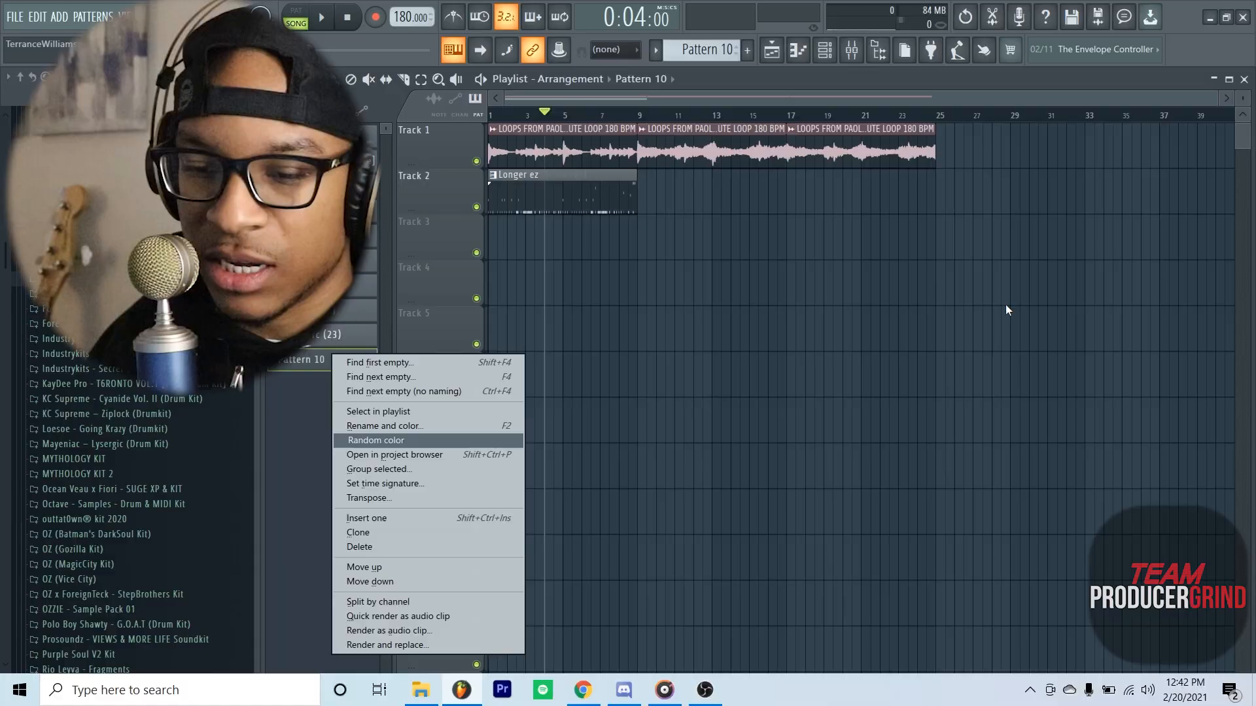
{"action": "left_click", "coordinate": [384, 425]}
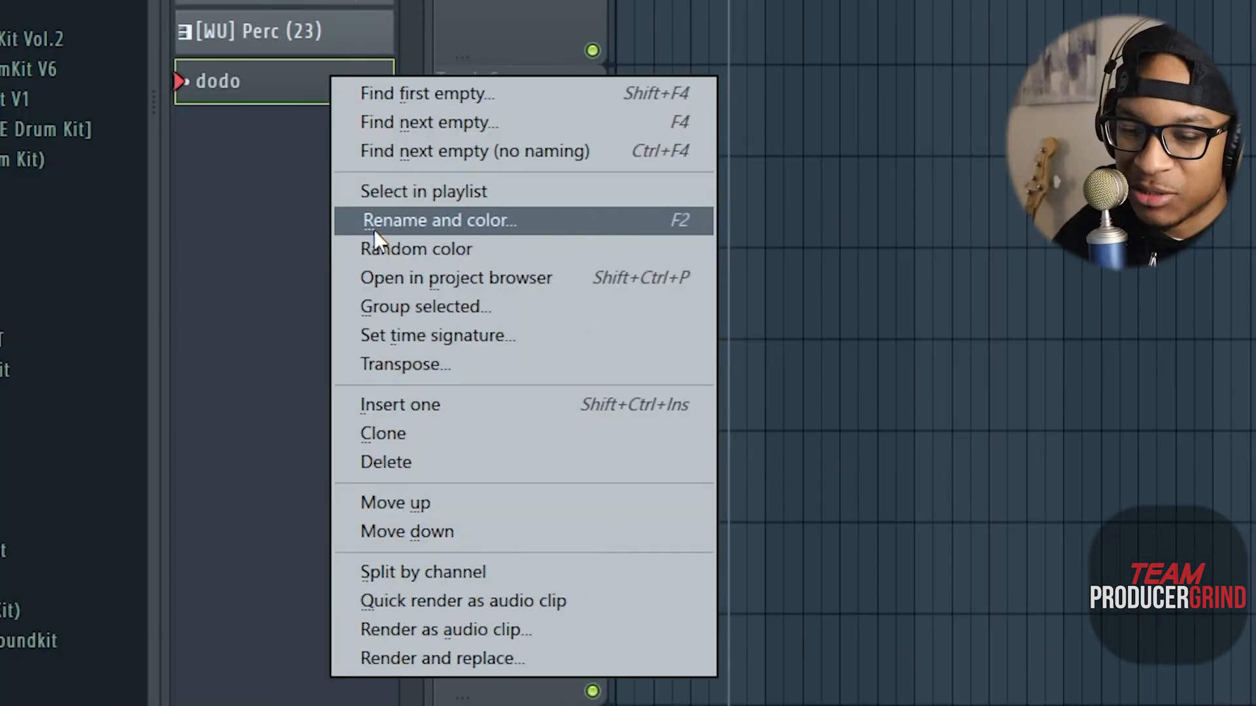
{"action": "mouse_move", "coordinate": [382, 433]}
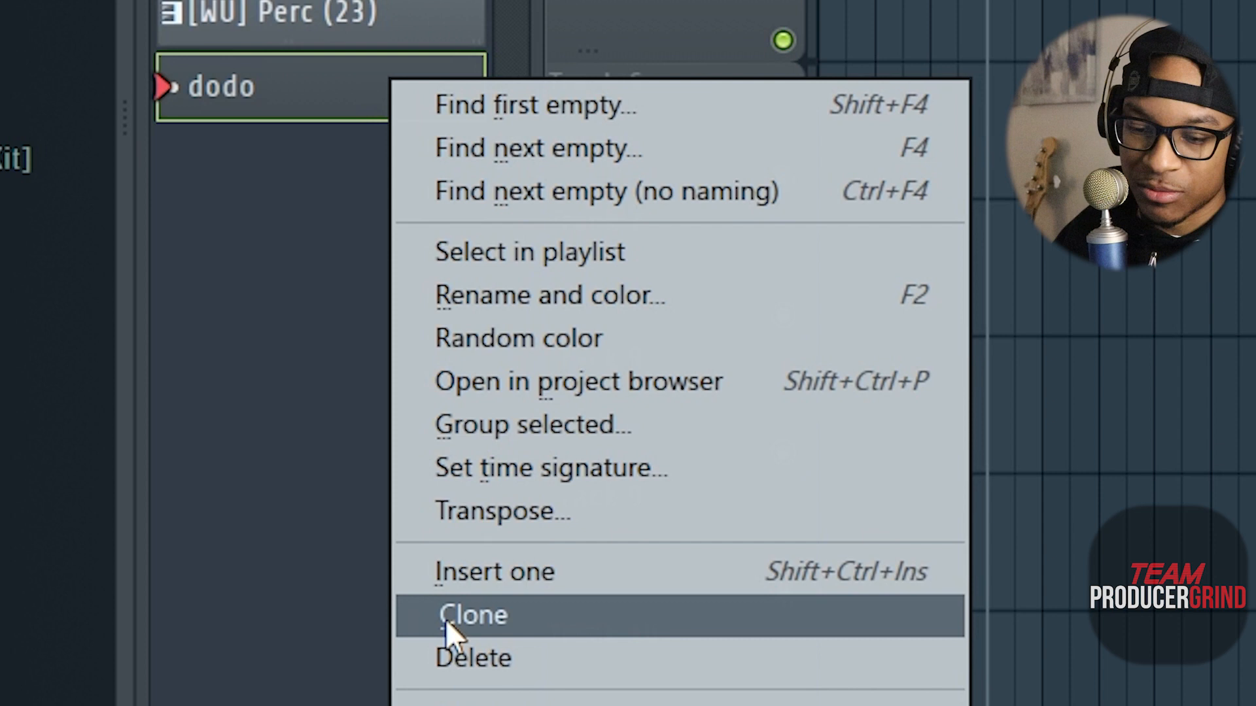
{"action": "left_click", "coordinate": [472, 615]}
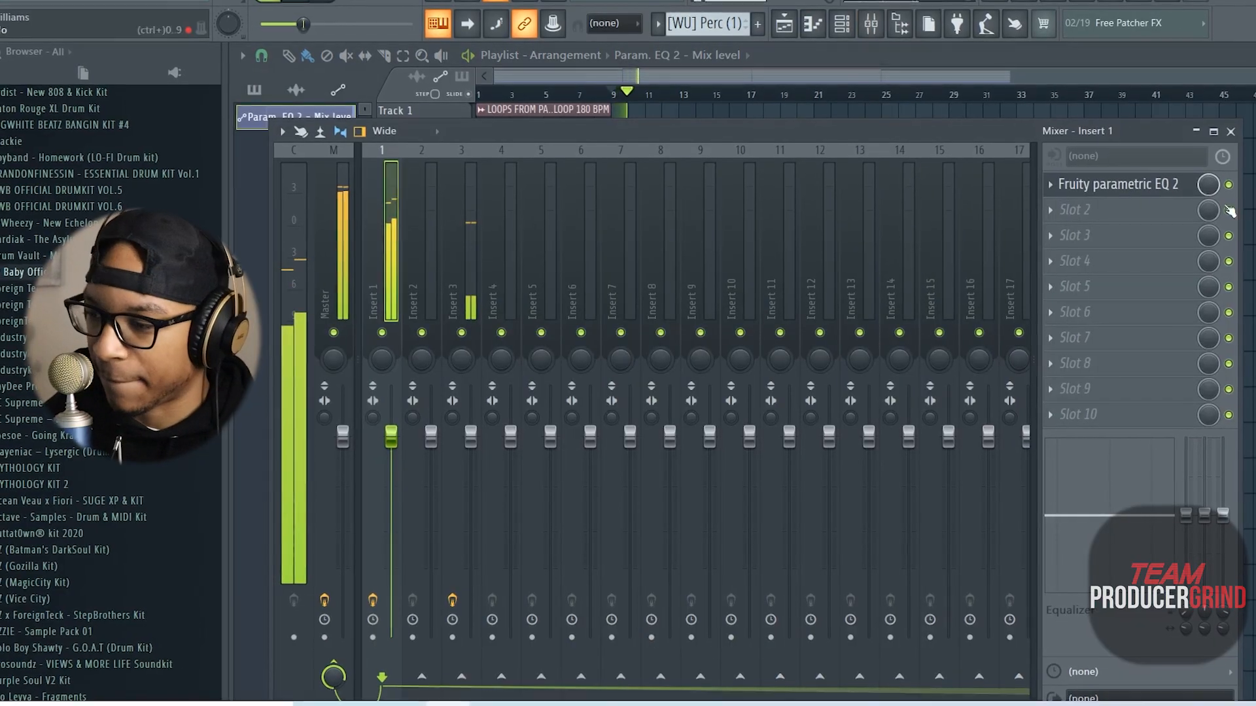
- Cut the sample loop's low end with Fruity parametric EQ 2, then open YB Snare's notes
{"action": "left_click", "coordinate": [1117, 185]}
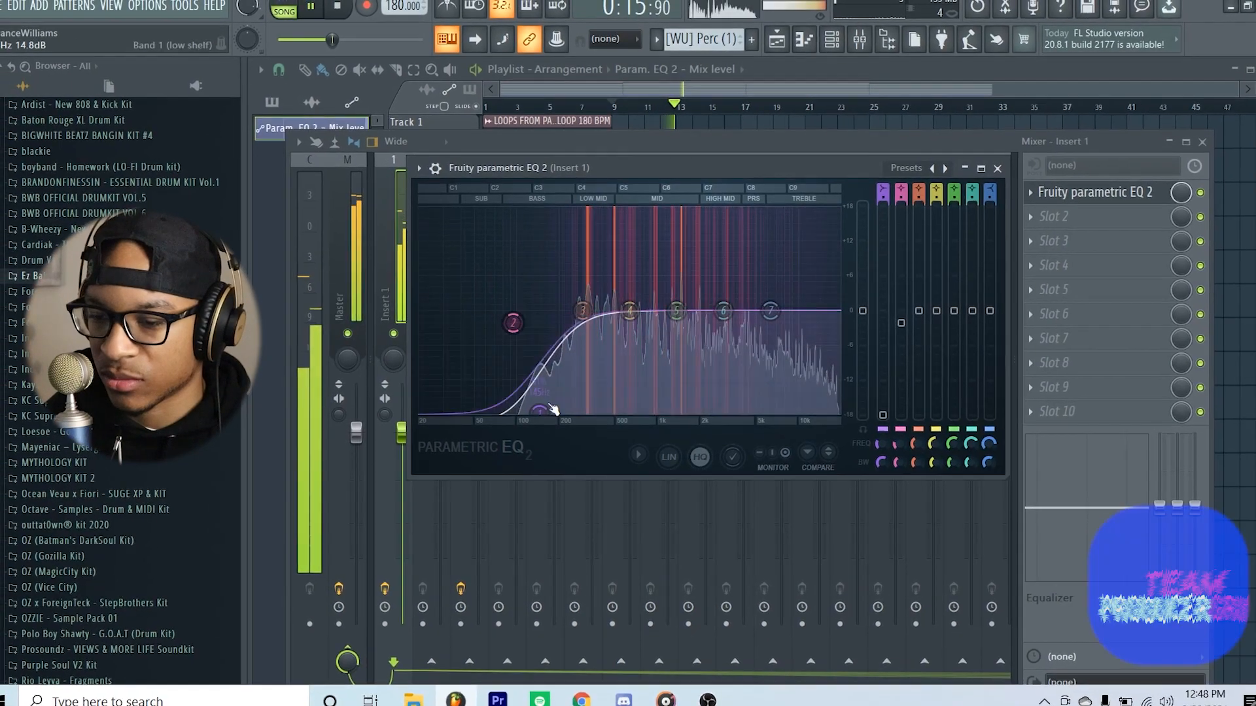
{"action": "left_click", "coordinate": [998, 168]}
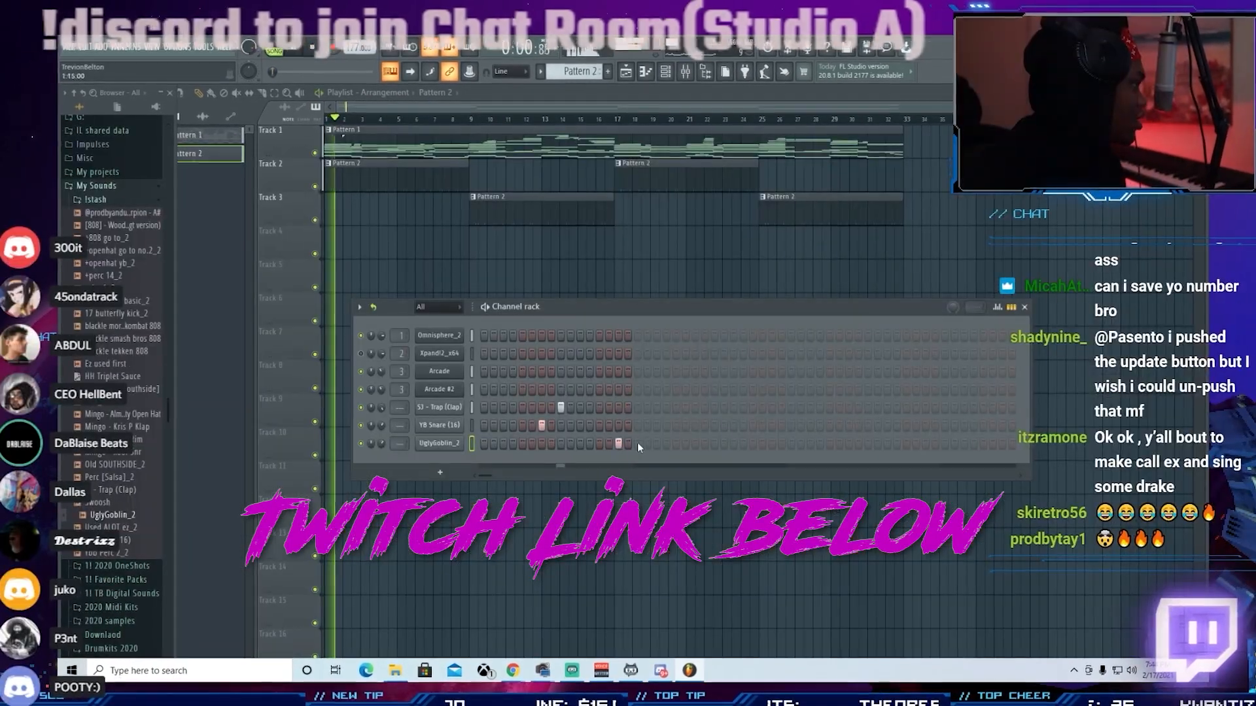
{"action": "double_click", "coordinate": [439, 425]}
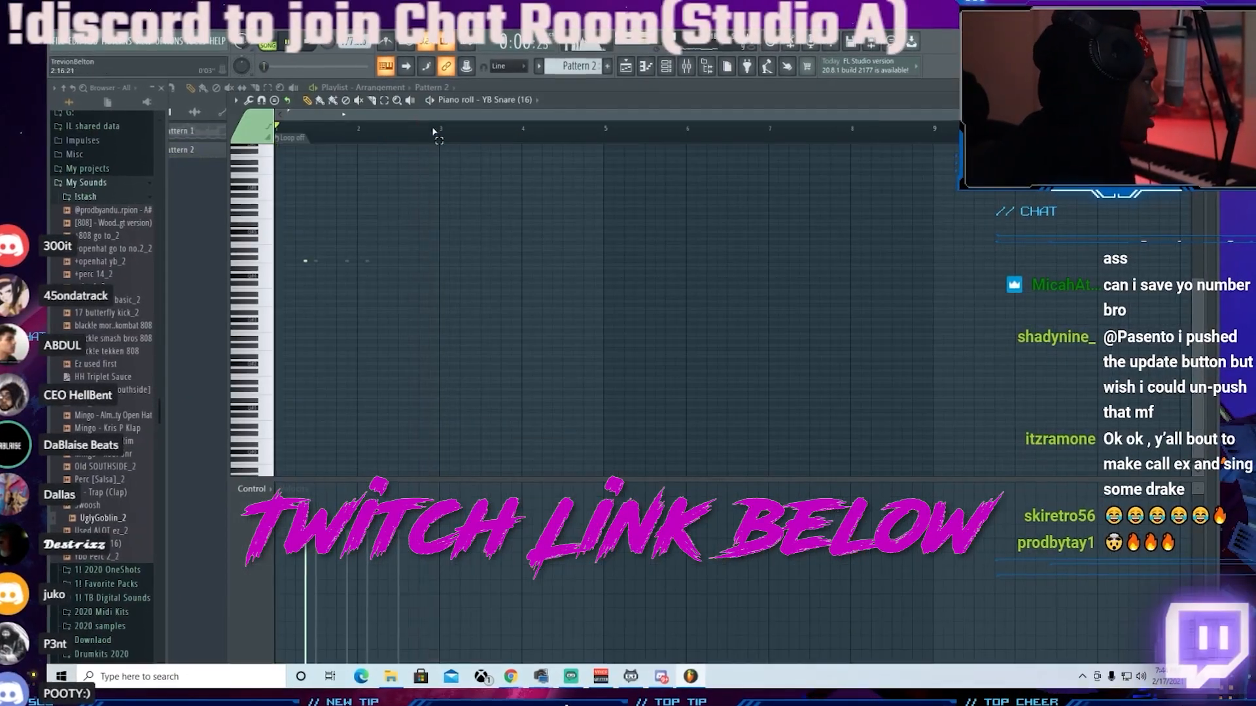